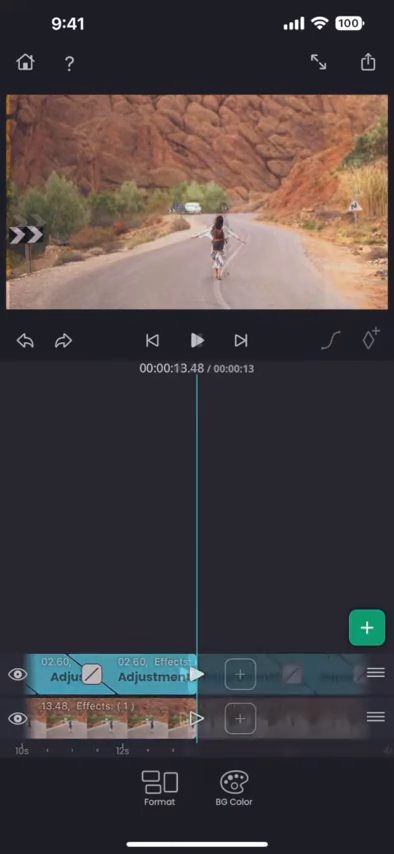
Play the finished example project, then return to the project with only the desert road clip
click(196, 340)
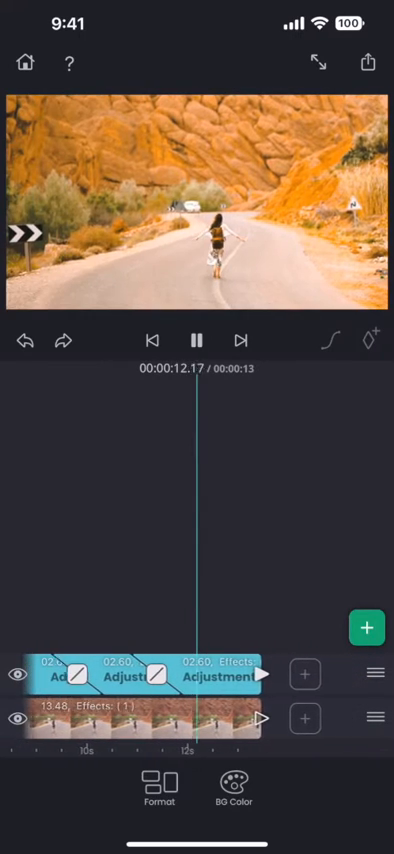
click(200, 340)
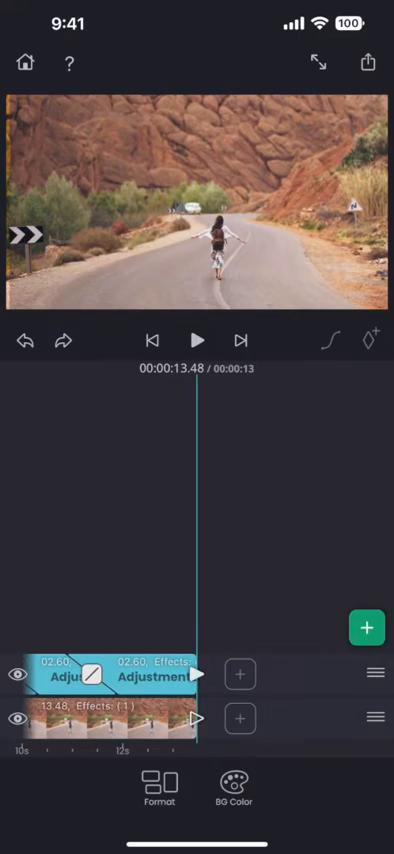
click(196, 340)
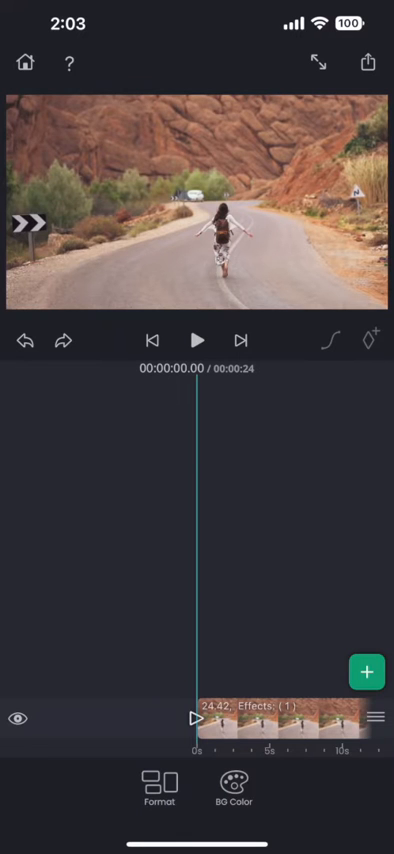
Add an Adjustment Layer above the road clip and stretch it to the clip's full length
click(368, 670)
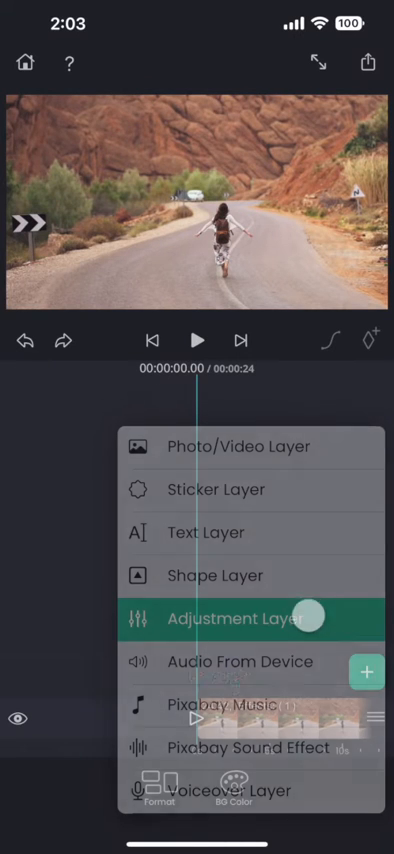
click(226, 616)
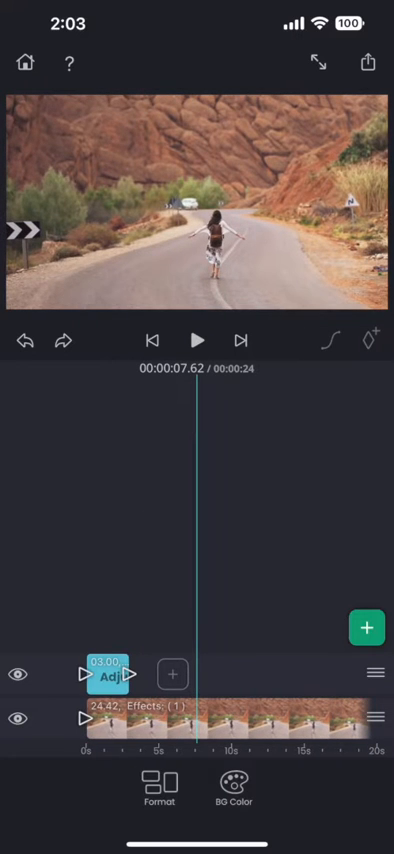
click(110, 676)
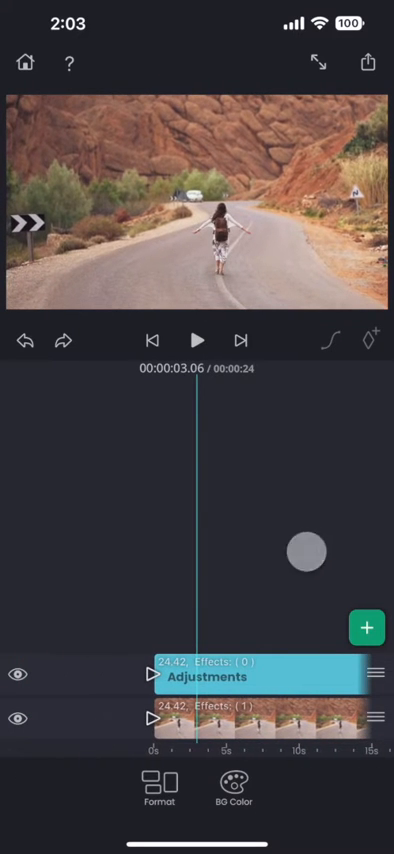
Add a LUT color effect to the adjustment layer from Video Effects
click(250, 678)
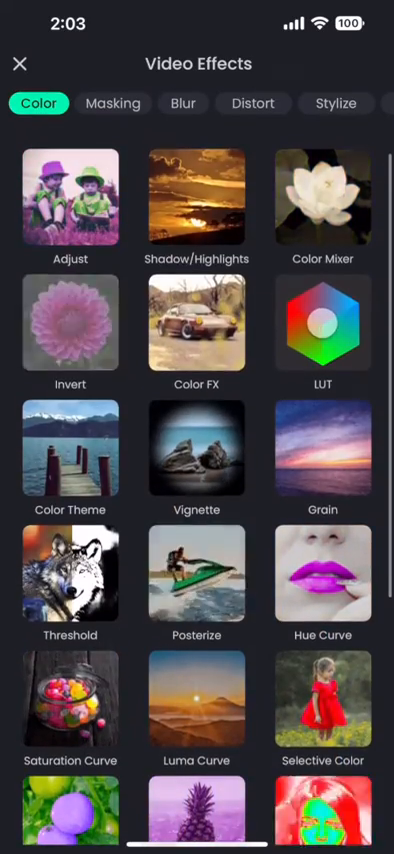
click(18, 64)
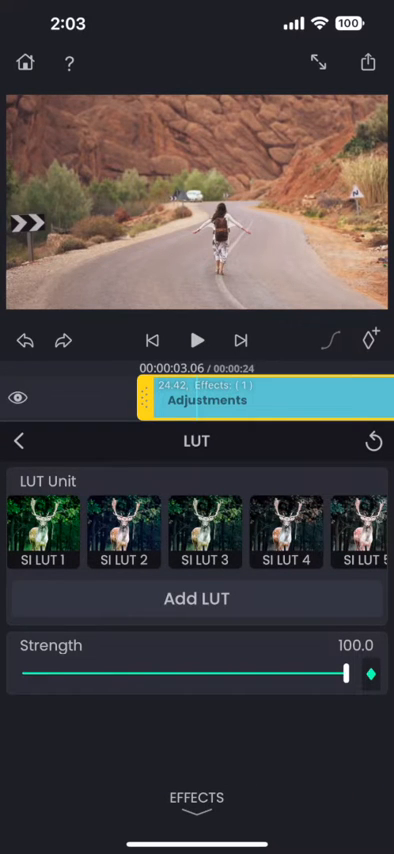
Try SI LUT 9, then apply SI LUT 10 for a black-and-white look
scroll(left, 3)
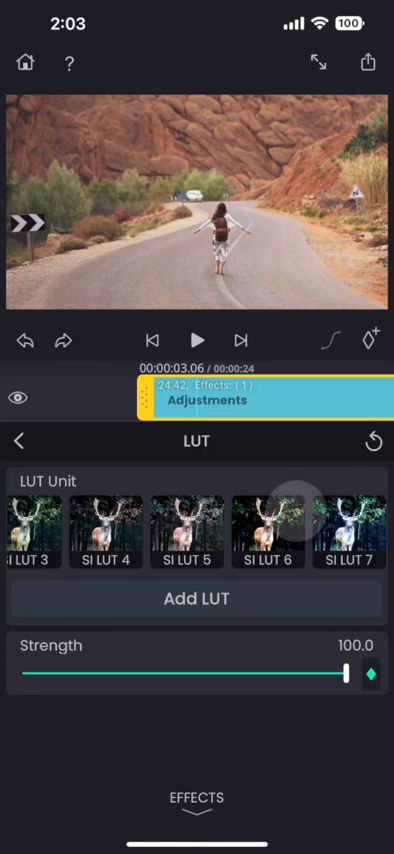
scroll(right, 3)
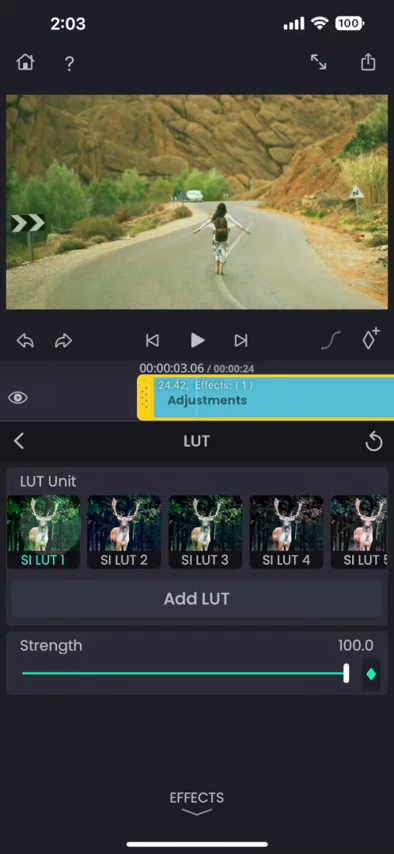
scroll(left, 3)
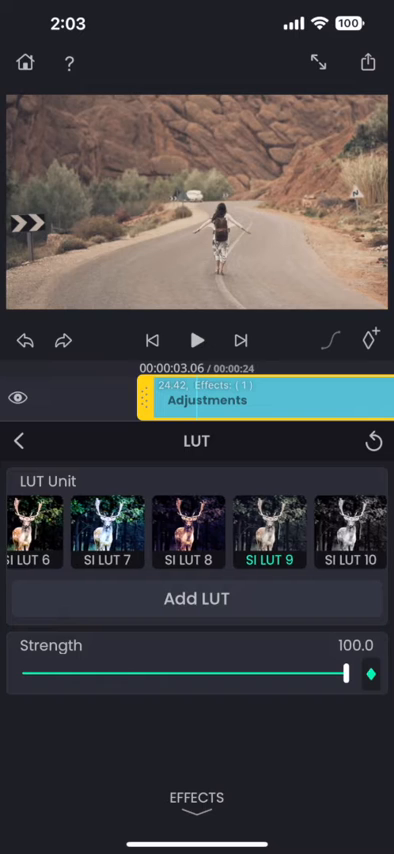
click(350, 528)
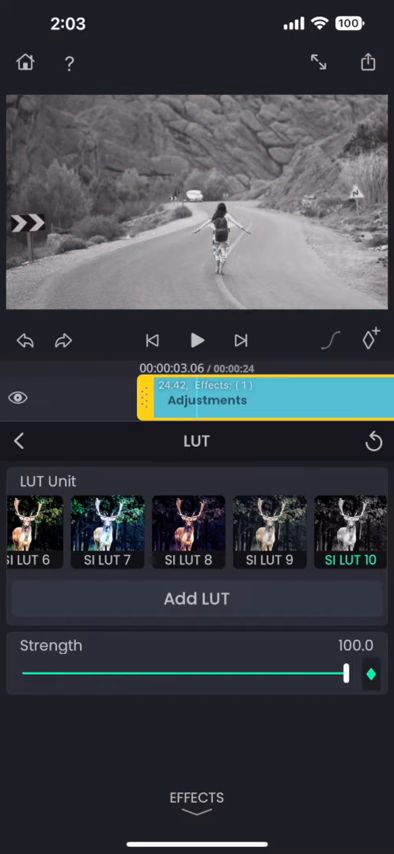
click(196, 600)
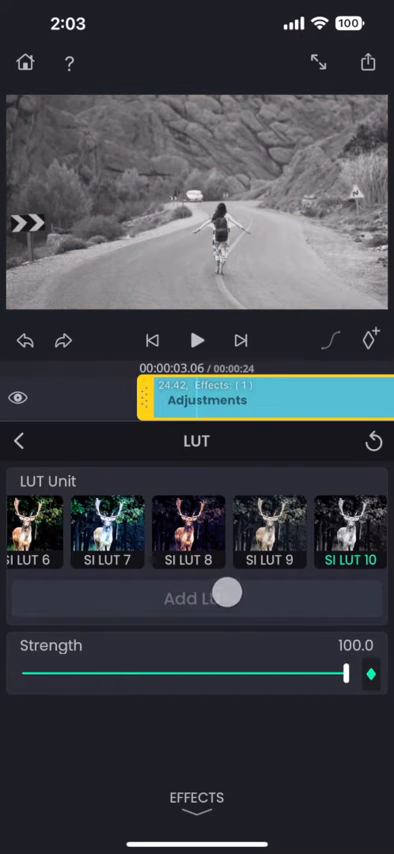
Import the four Sample LUT files from the Sample LUTs folder via Add LUT
click(196, 596)
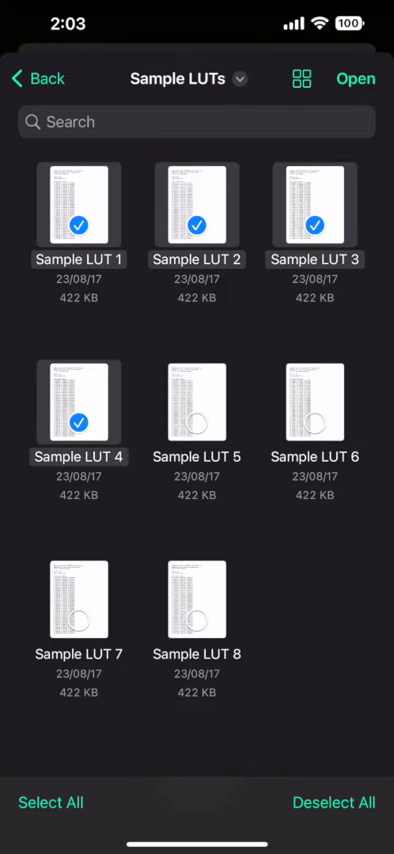
click(50, 802)
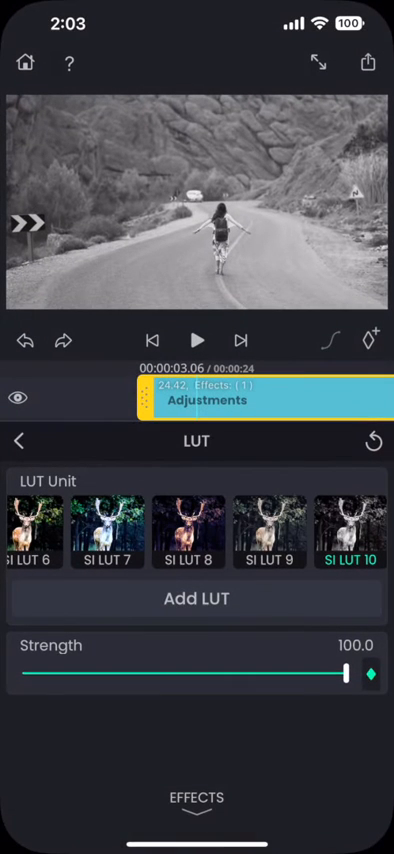
Apply imported Sample LUT 8 for a warm orange grade and return to the timeline
scroll(left, 3)
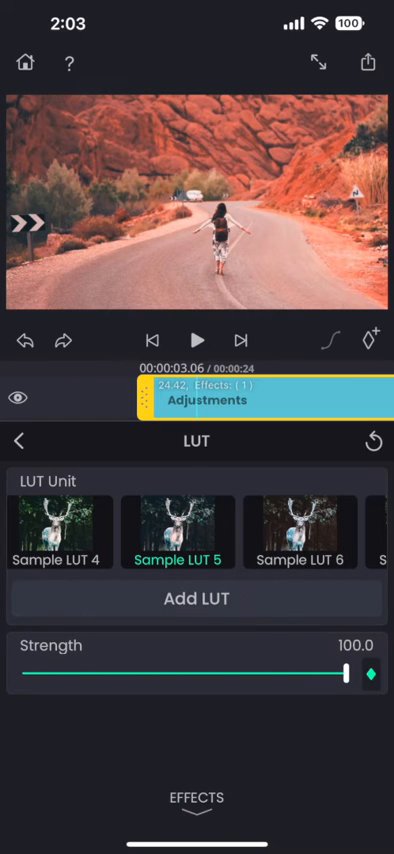
click(196, 336)
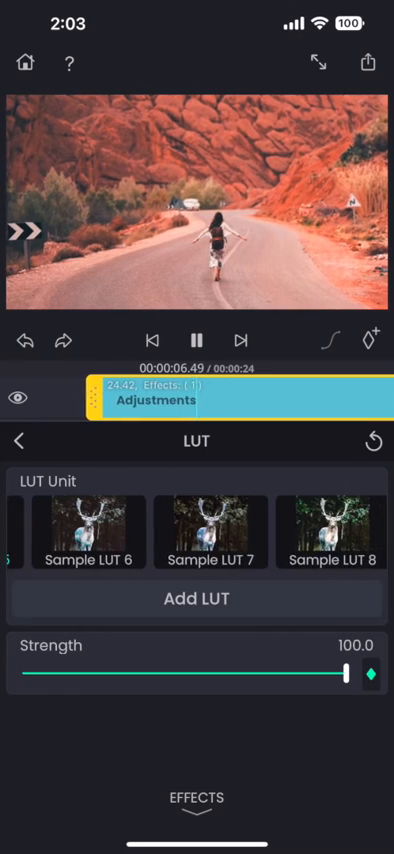
click(330, 540)
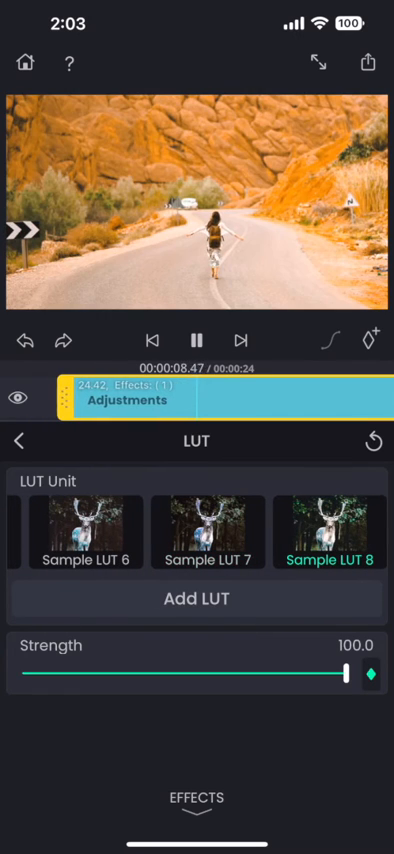
click(208, 536)
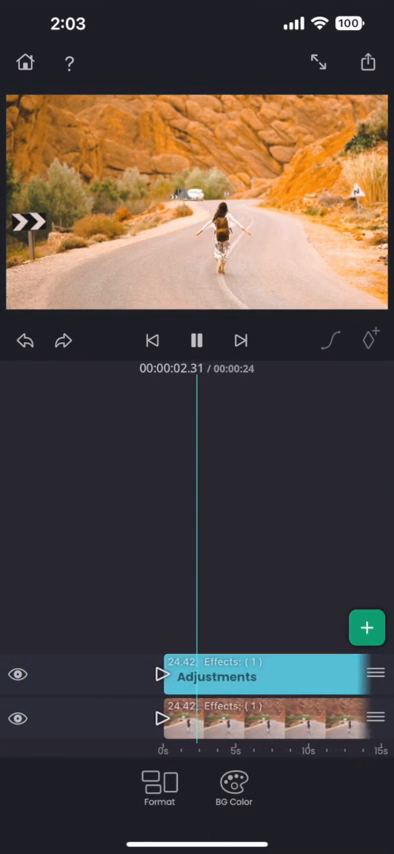
click(196, 338)
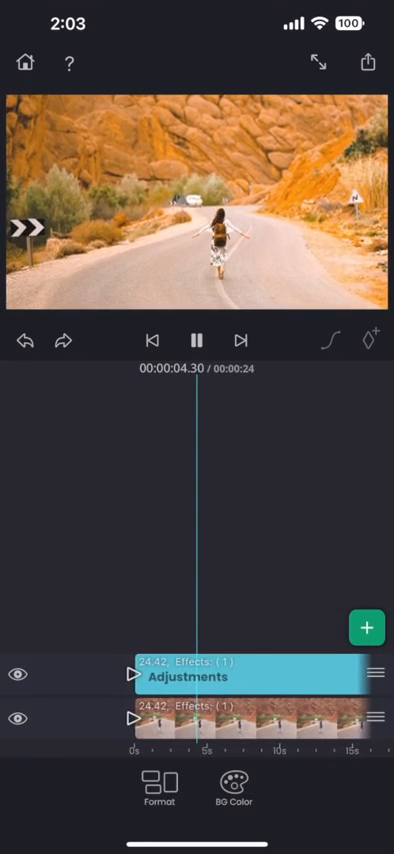